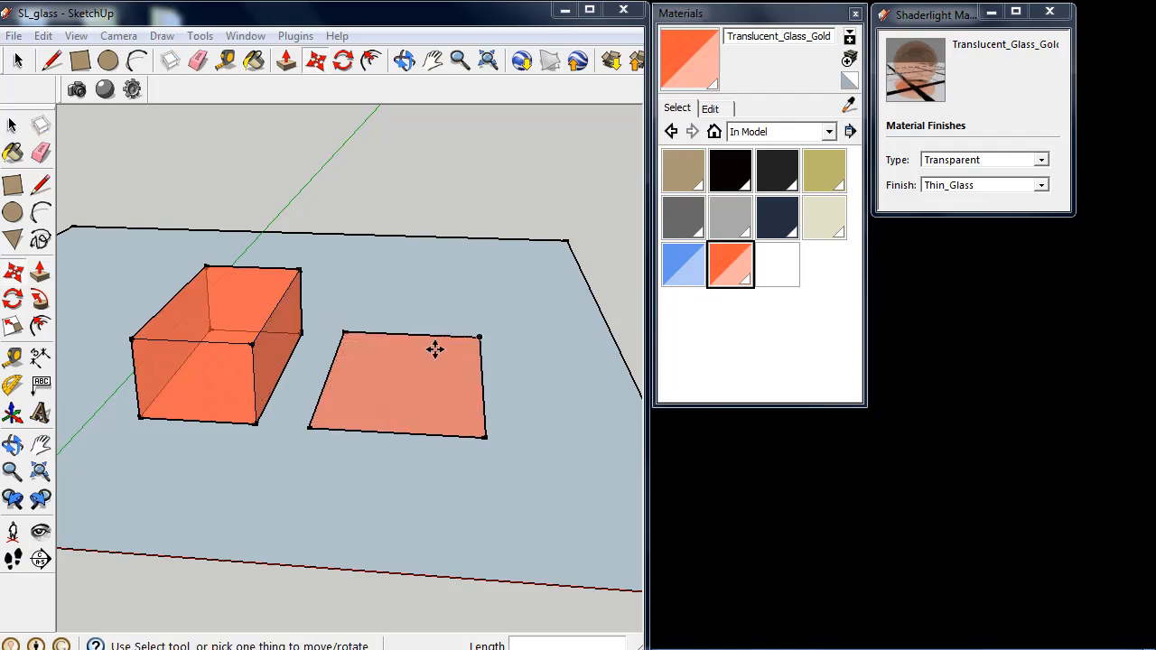
- Start a Shaderlight render of the orange block and plane with the Thin_Glass finish
{"action": "left_click", "coordinate": [76, 89]}
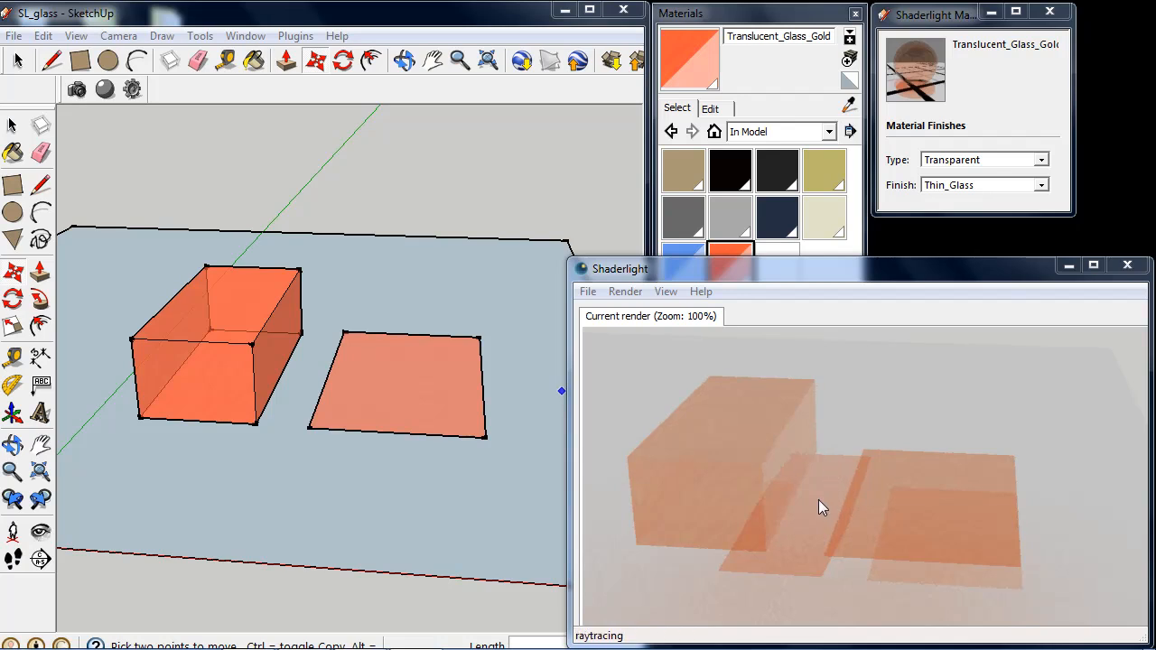
{"action": "mouse_move", "coordinate": [910, 576]}
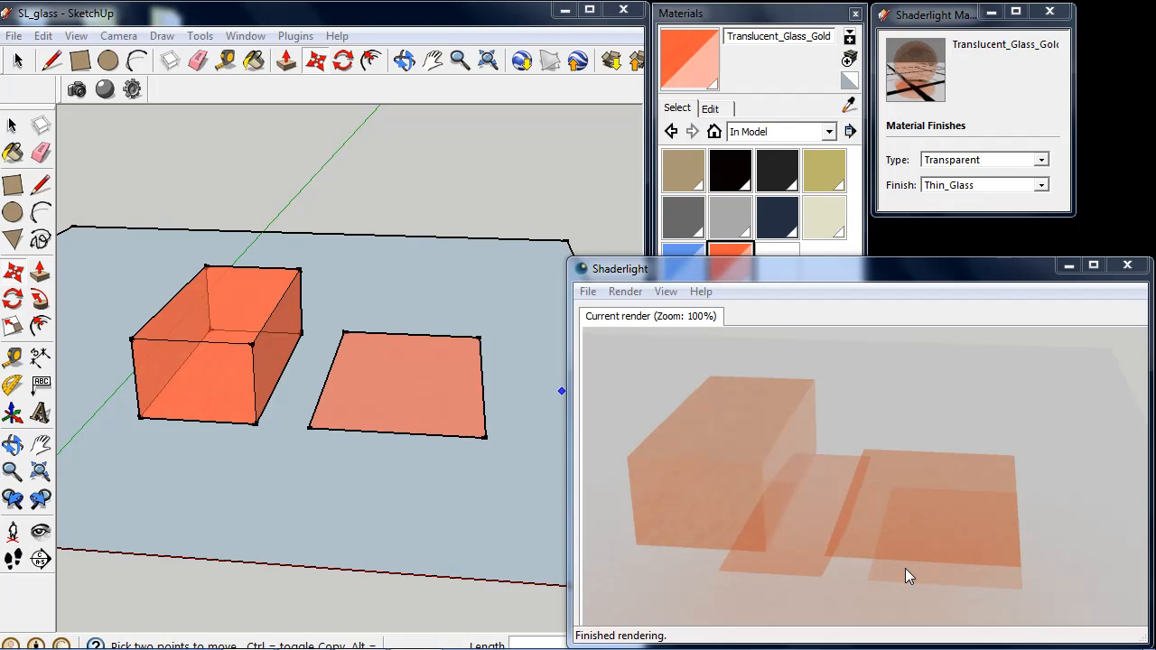
{"action": "mouse_move", "coordinate": [882, 561]}
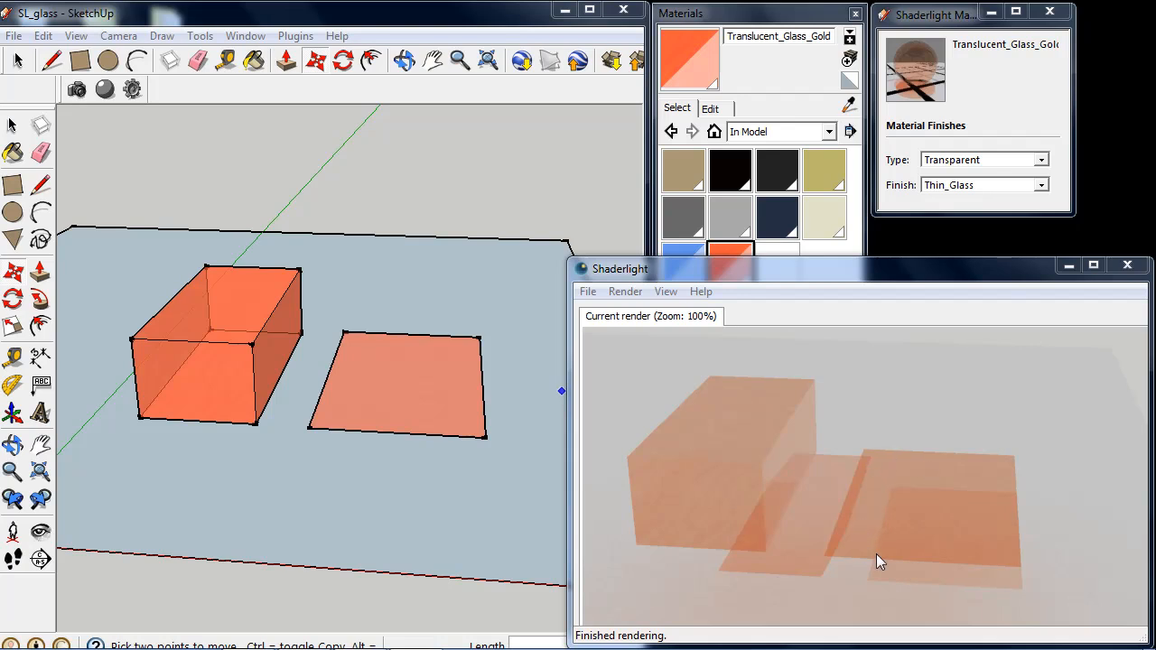
{"action": "mouse_move", "coordinate": [950, 499]}
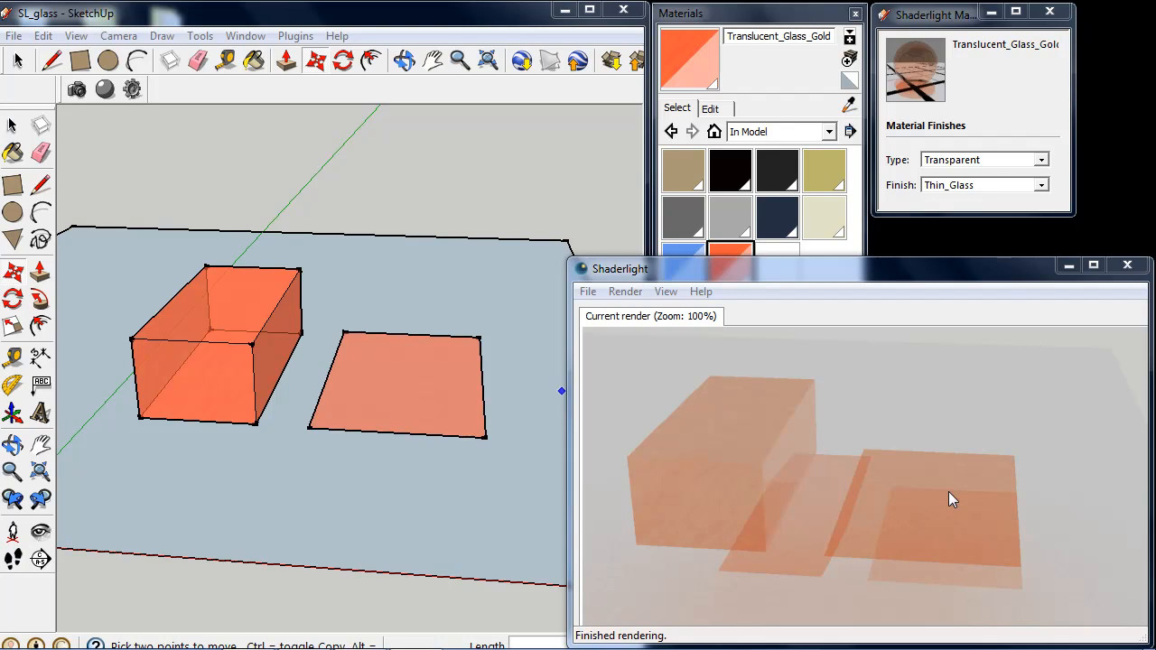
{"action": "mouse_move", "coordinate": [740, 488]}
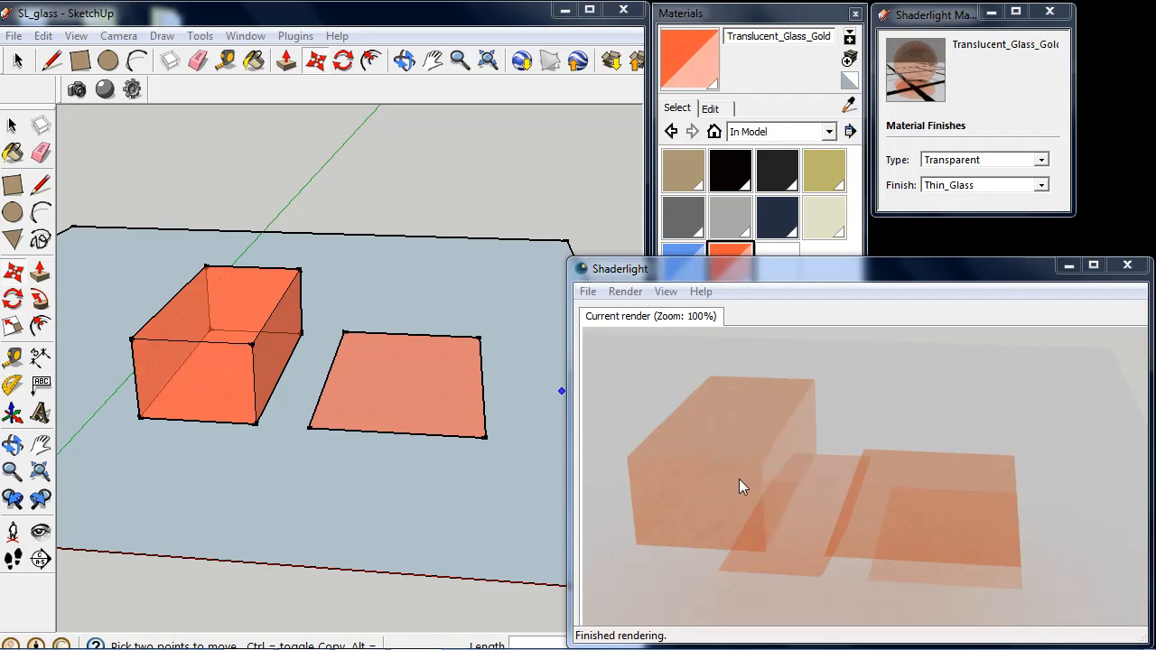
{"action": "mouse_move", "coordinate": [756, 502]}
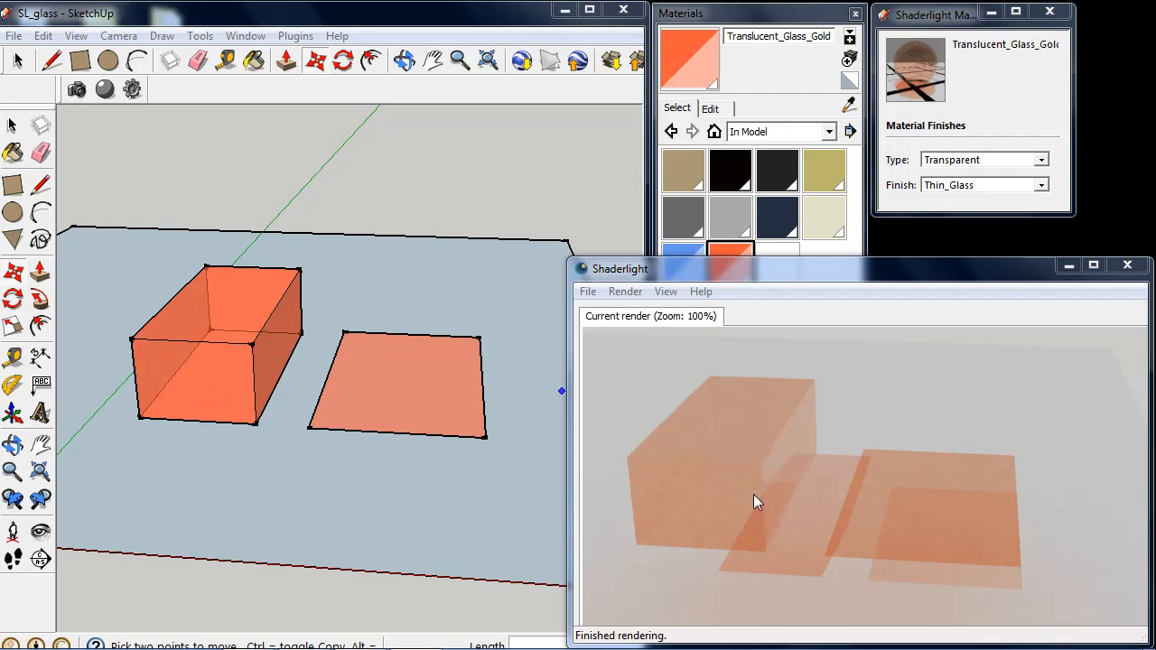
{"action": "mouse_move", "coordinate": [831, 463]}
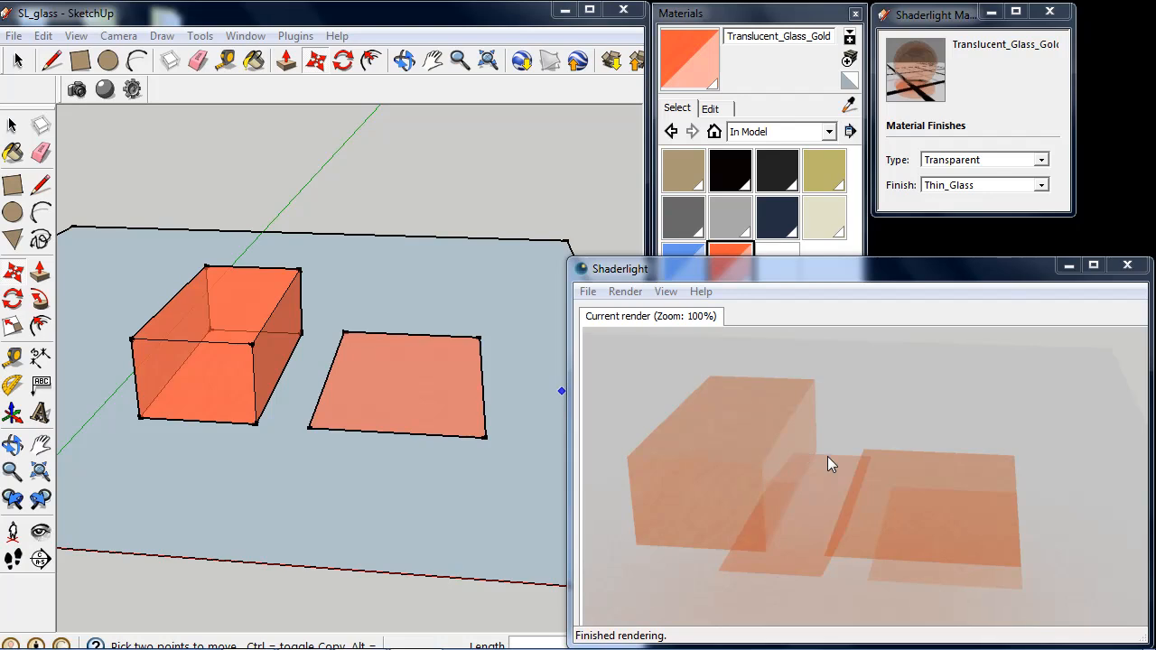
{"action": "mouse_move", "coordinate": [829, 466]}
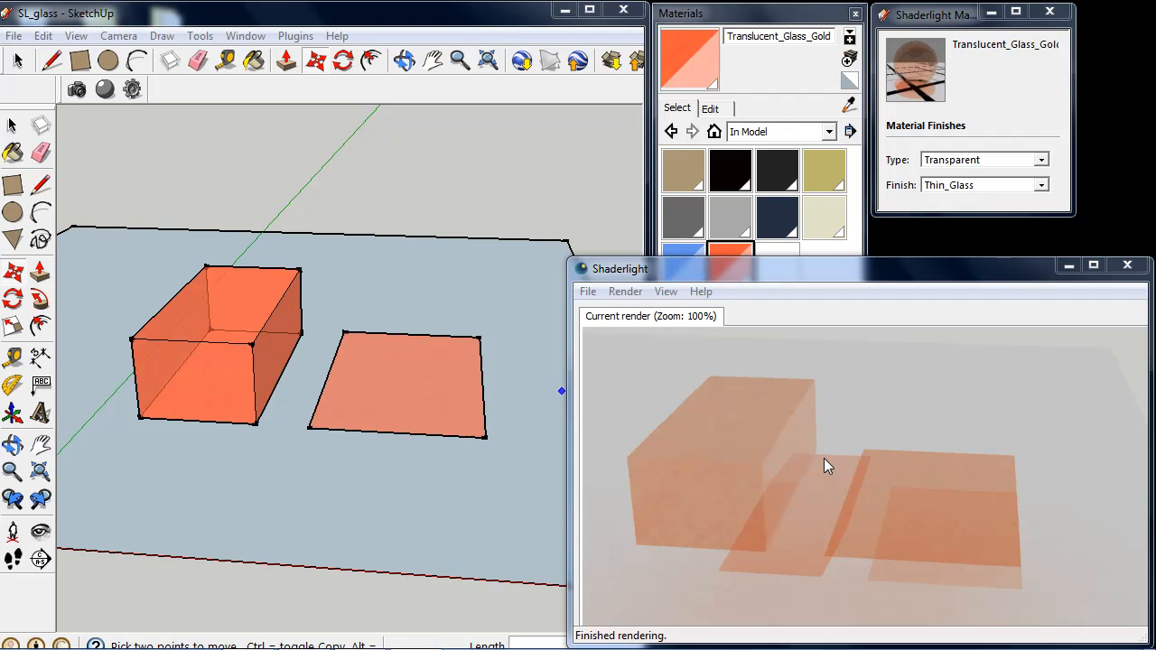
{"action": "mouse_move", "coordinate": [757, 493]}
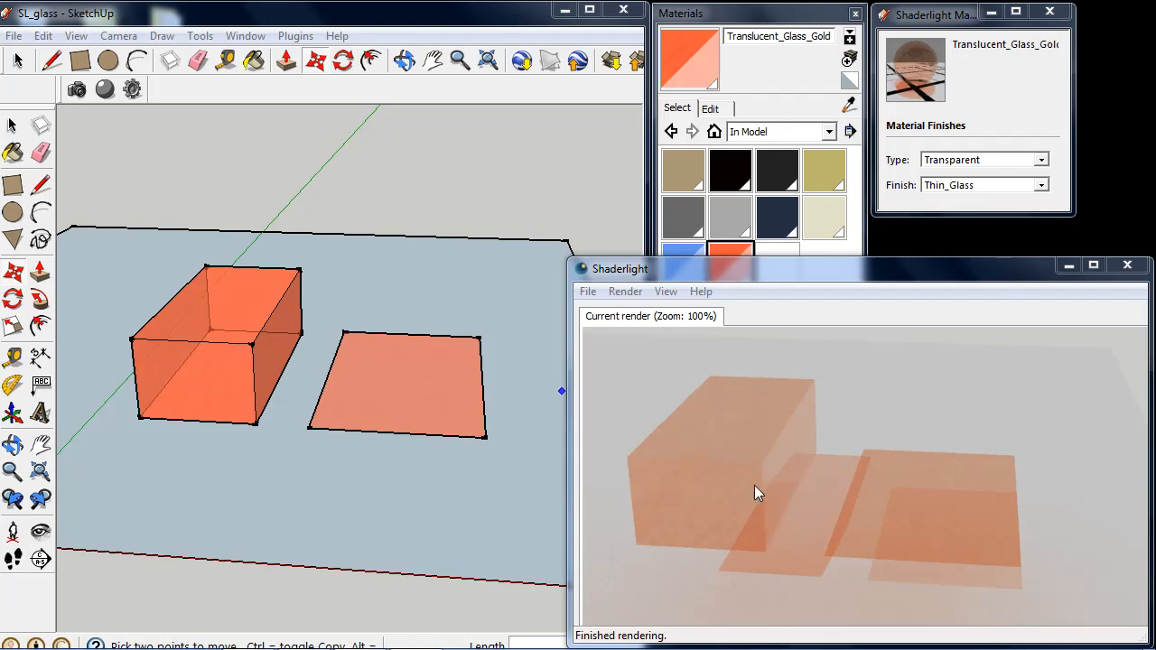
{"action": "mouse_move", "coordinate": [967, 235]}
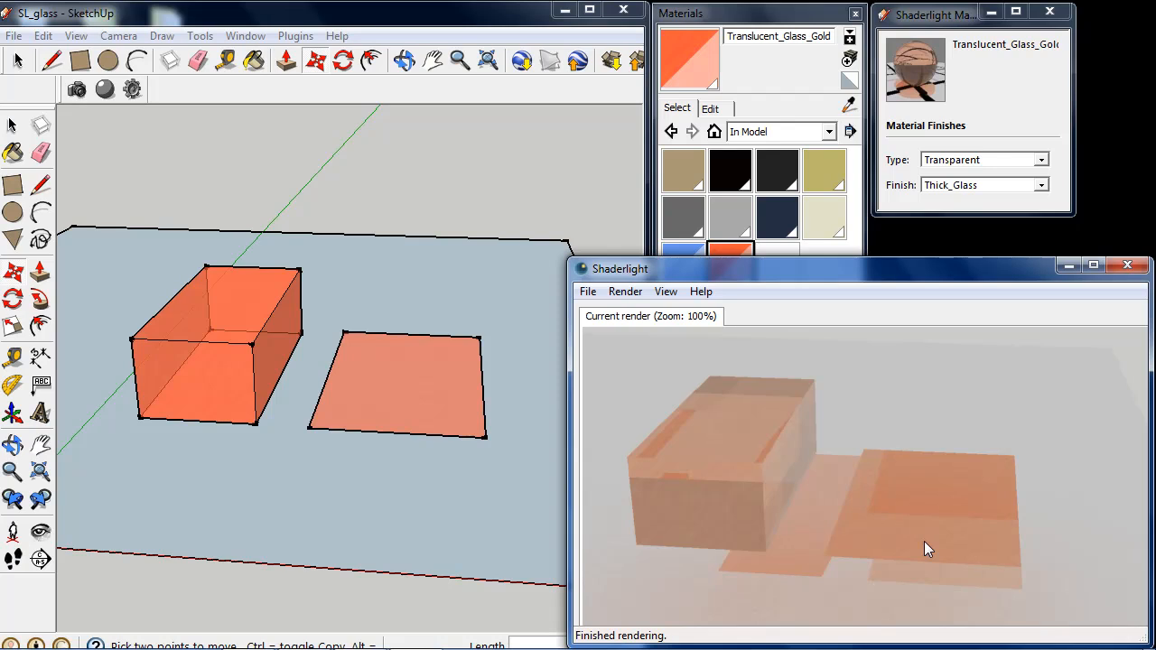
{"action": "mouse_move", "coordinate": [799, 470]}
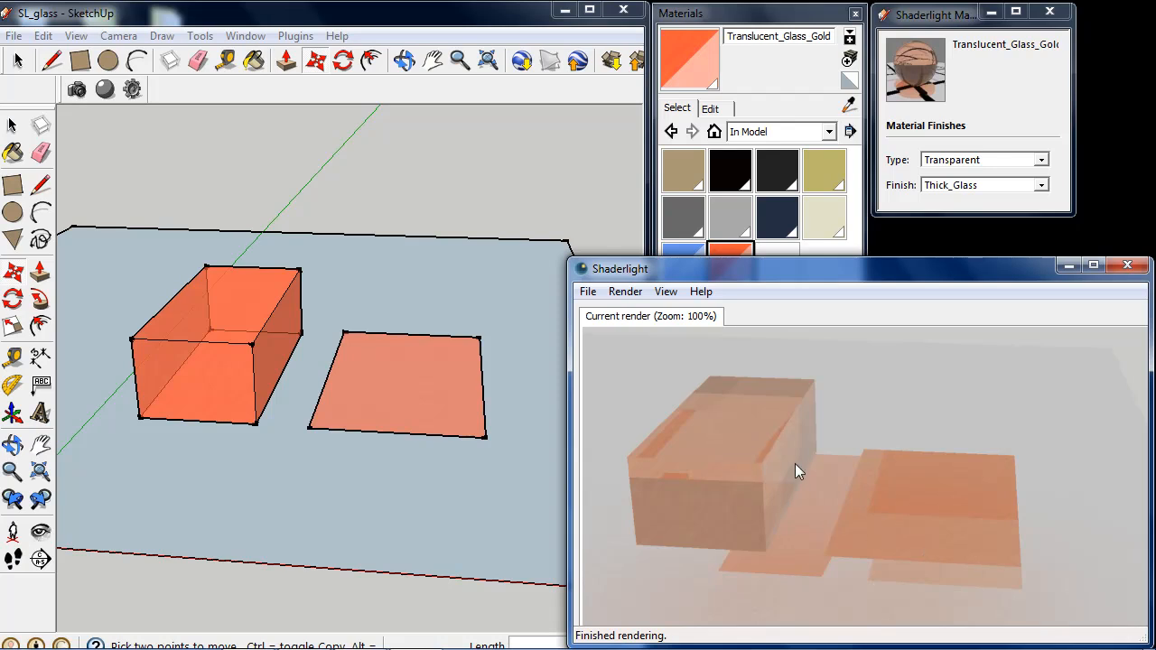
{"action": "mouse_move", "coordinate": [672, 434]}
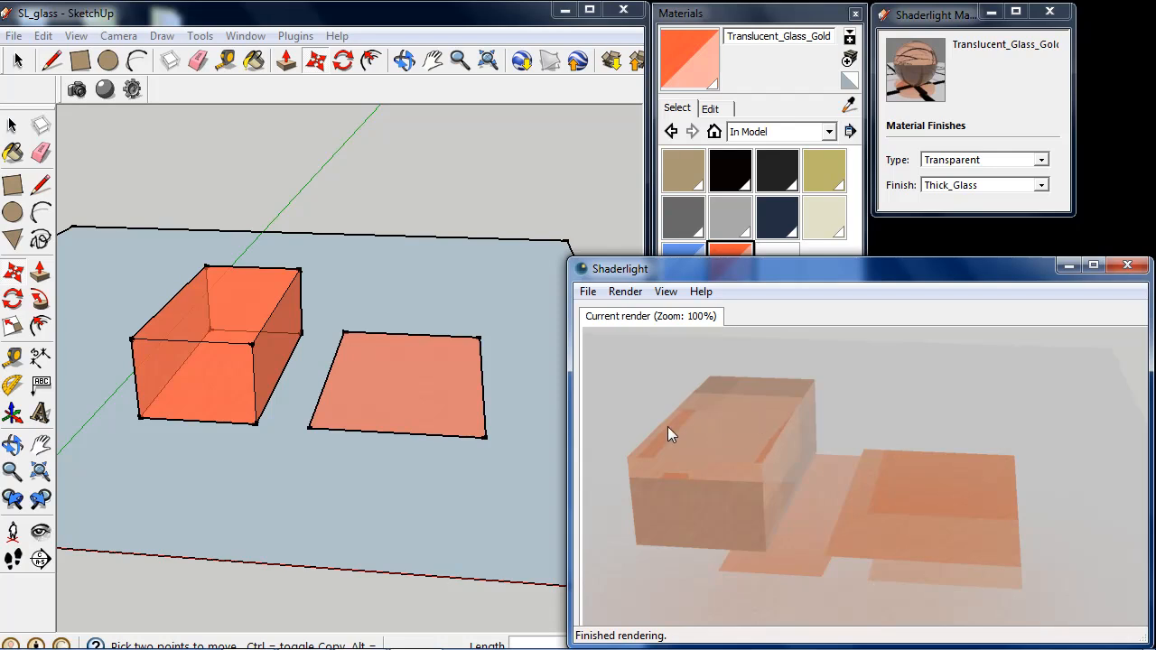
{"action": "mouse_move", "coordinate": [755, 451]}
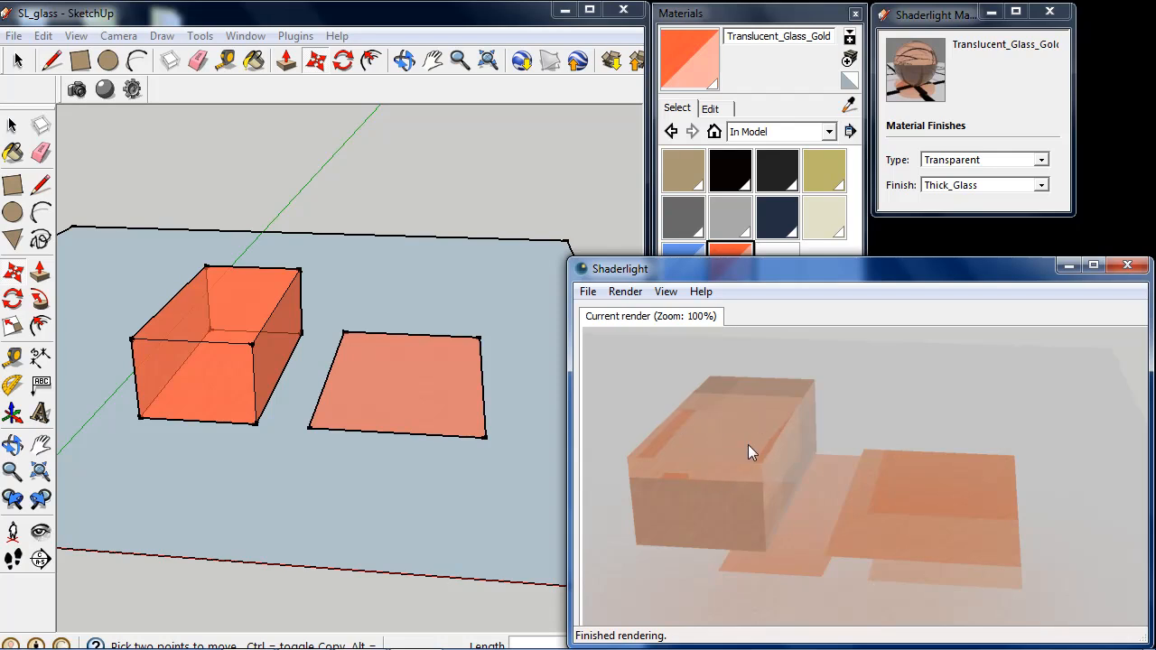
{"action": "mouse_move", "coordinate": [786, 448]}
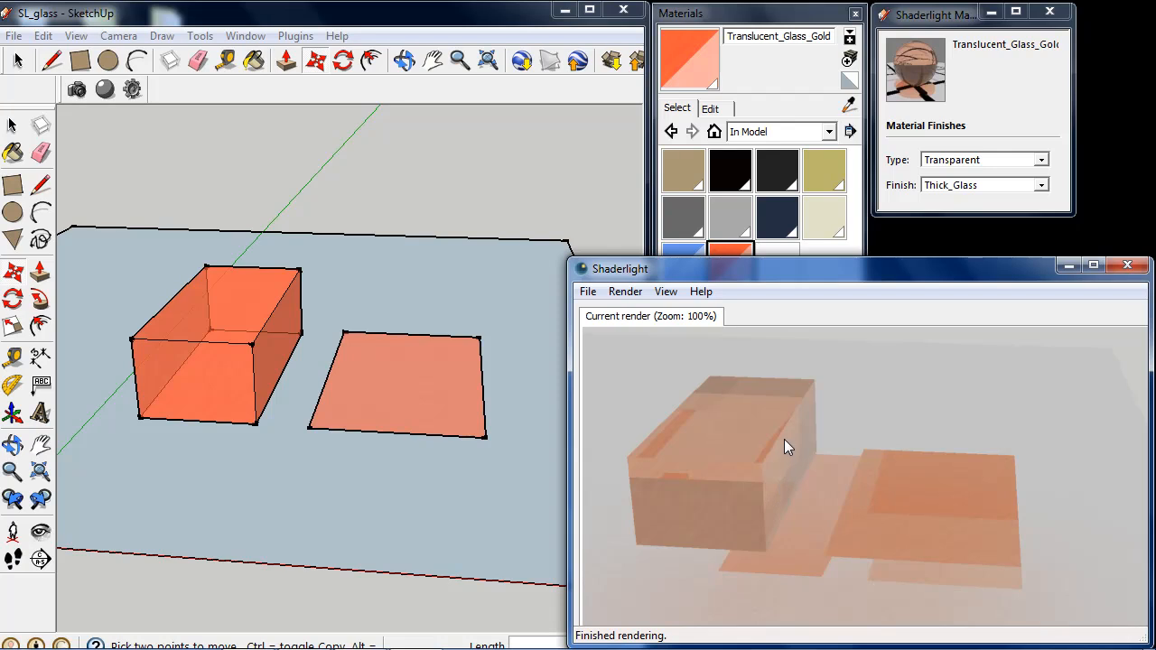